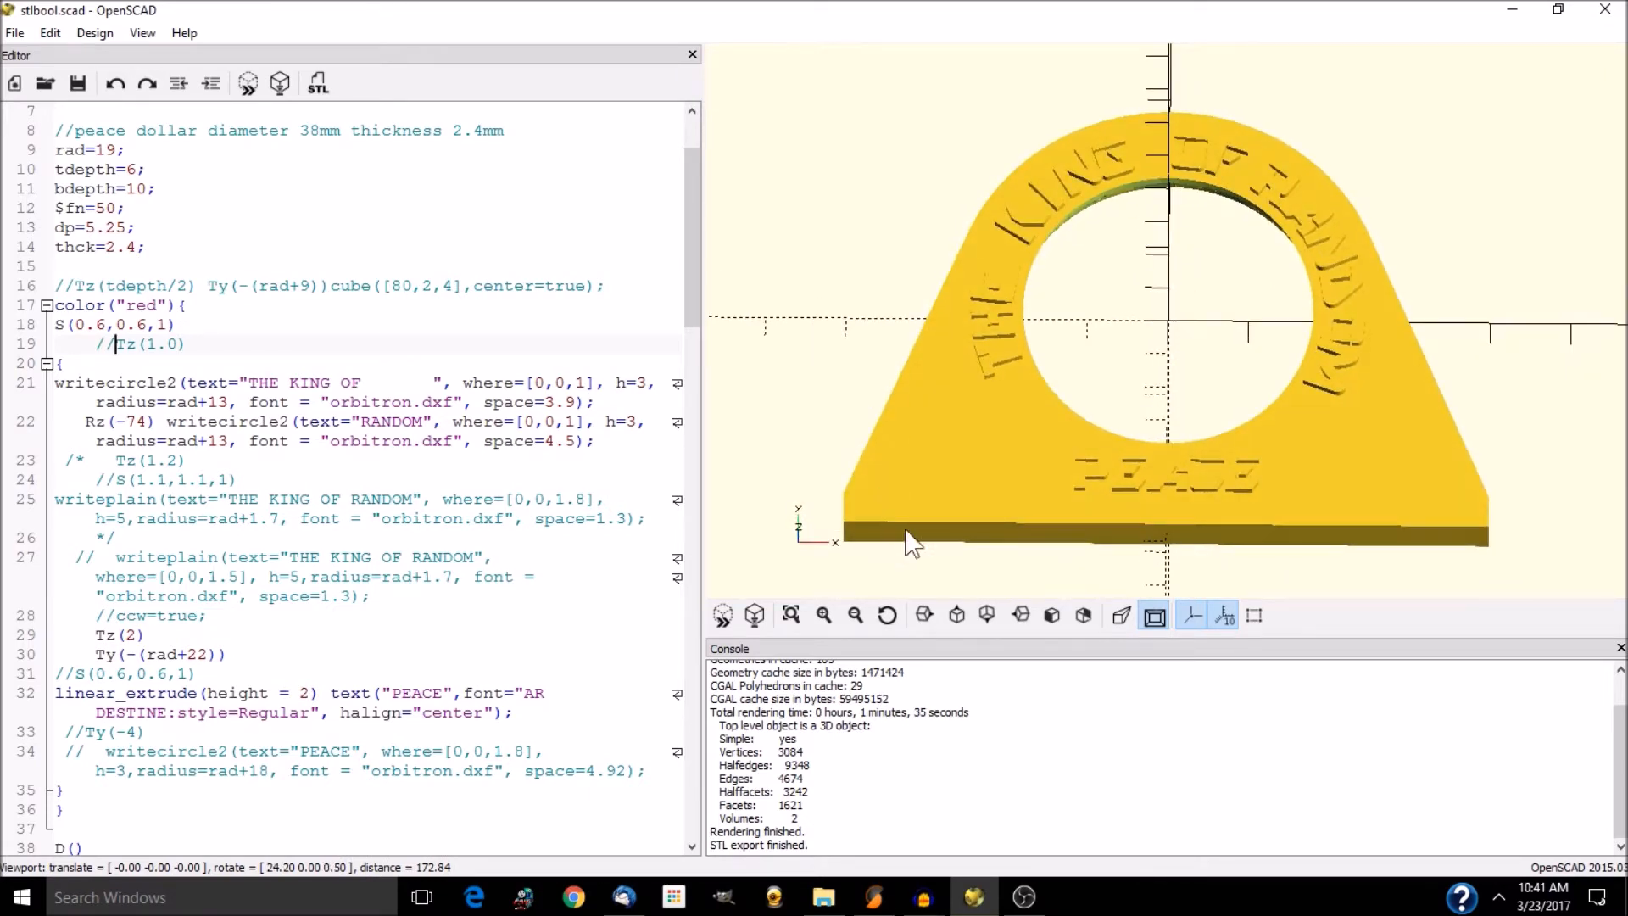
mouse_move(939, 878)
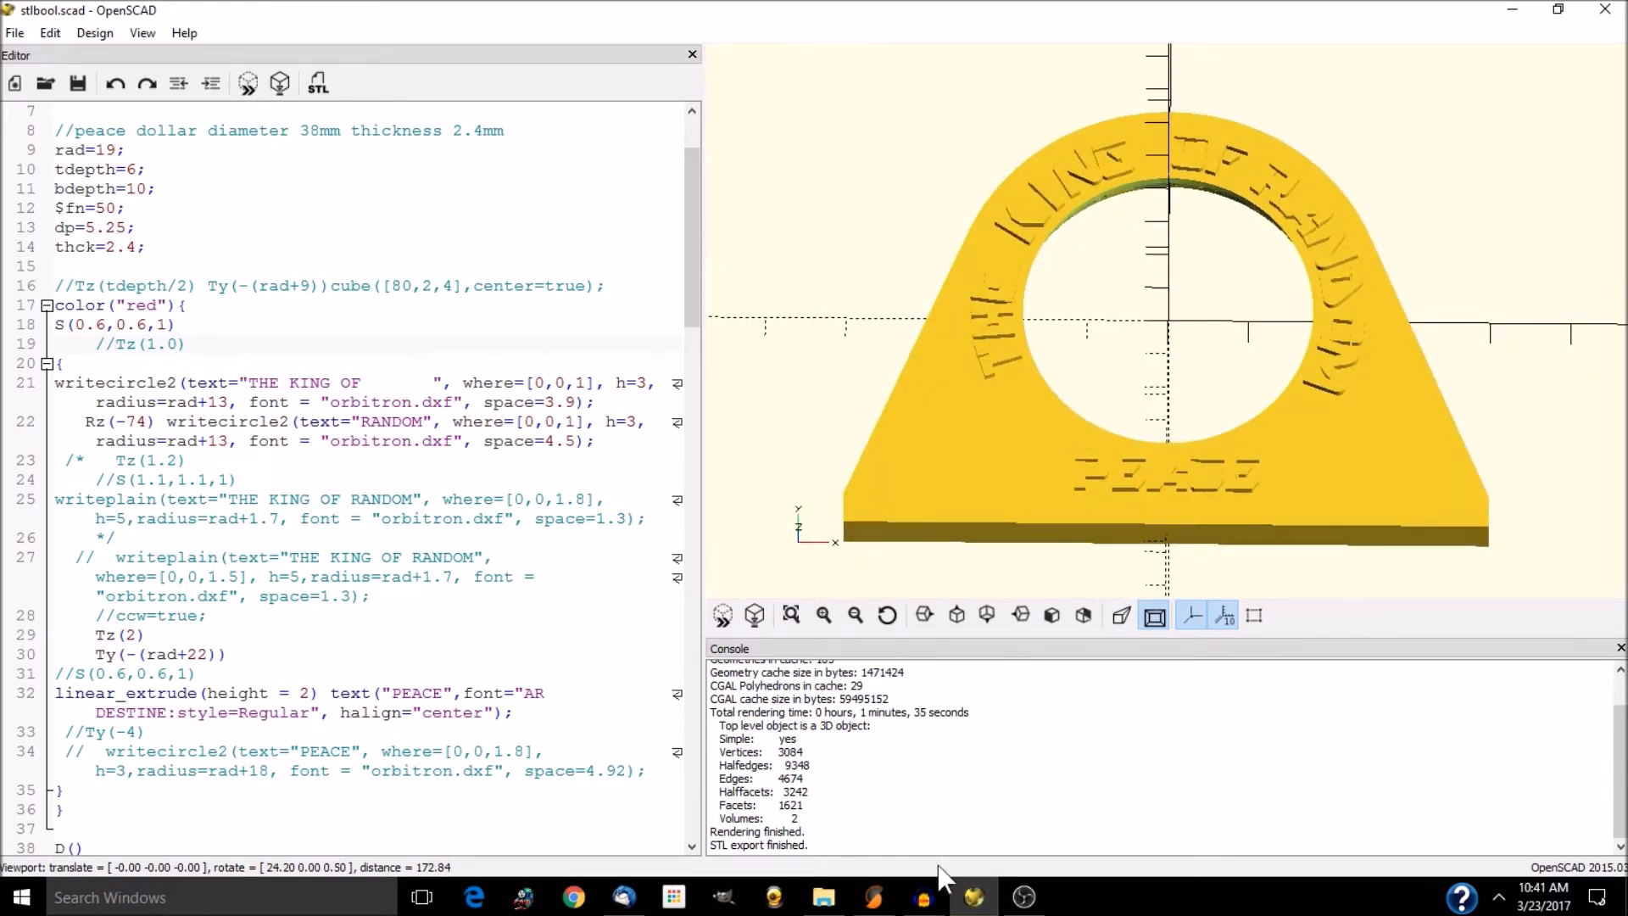